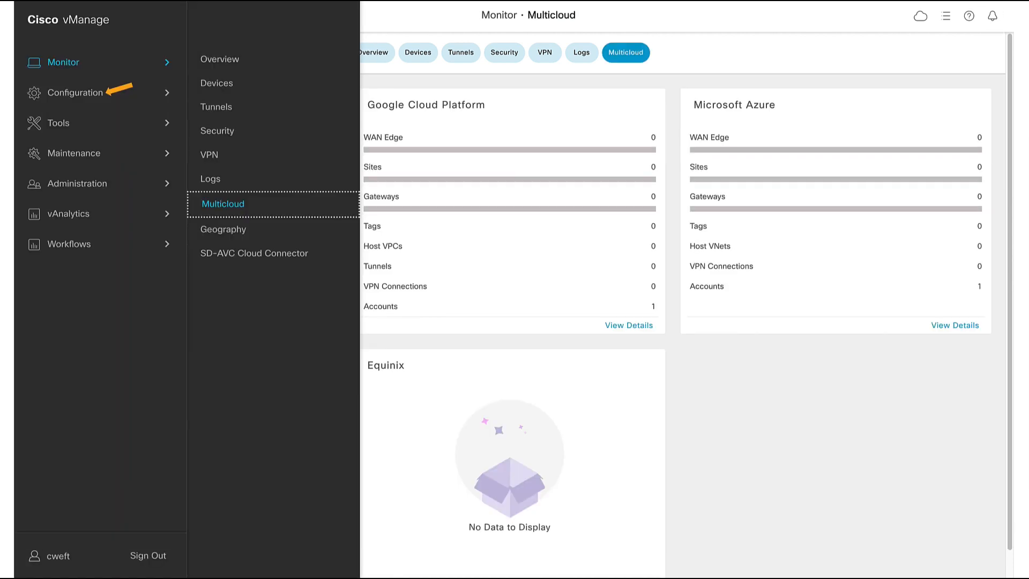
- Go to the Cloud OnRamp for Multicloud dashboard from the top-bar cloud menu
{"action": "left_click", "coordinate": [919, 15]}
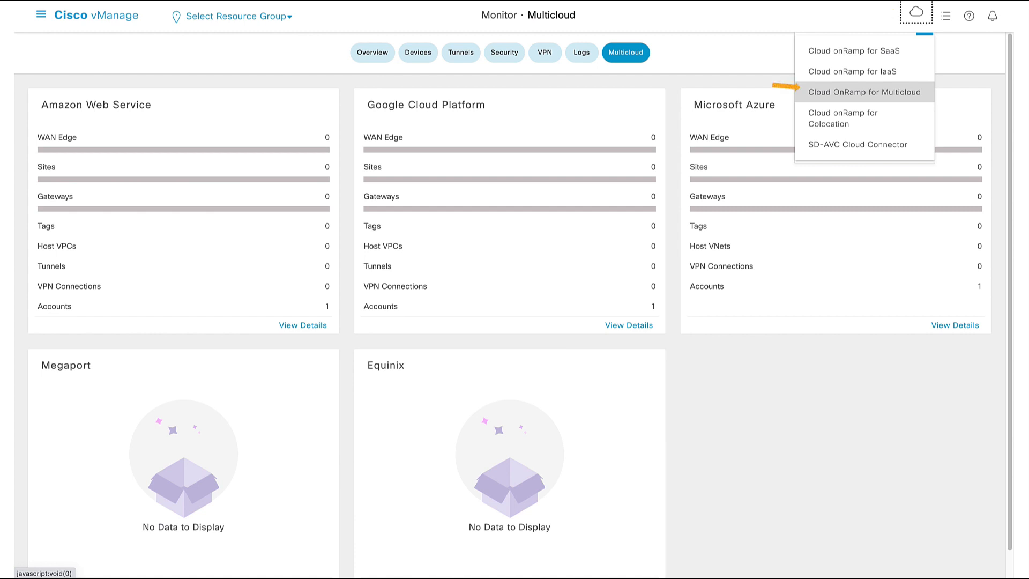
{"action": "left_click", "coordinate": [864, 93]}
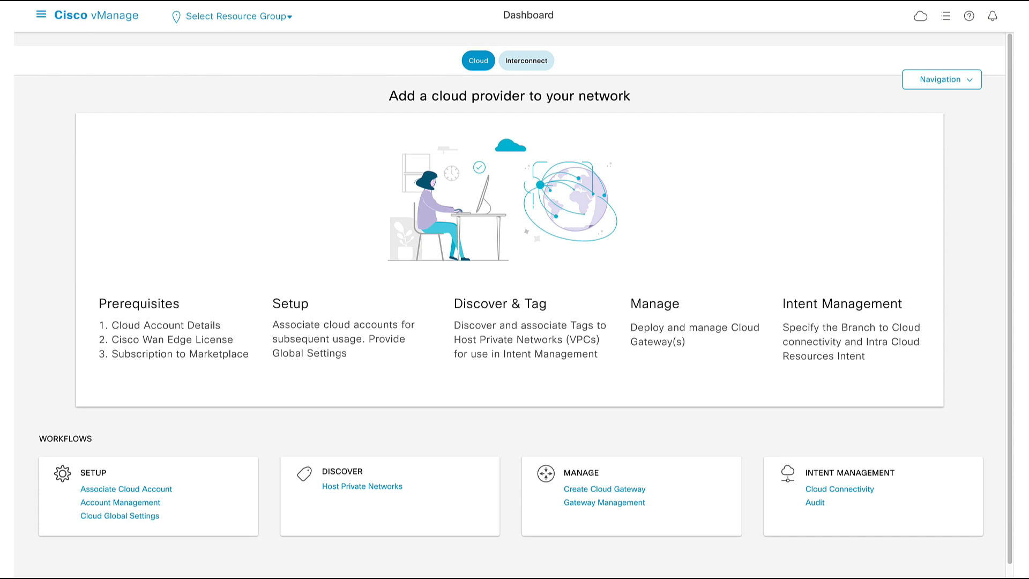
- Associate a Microsoft Azure account named COR_DEMO with tenant, subscription, client ID and secret key
{"action": "left_click", "coordinate": [127, 489]}
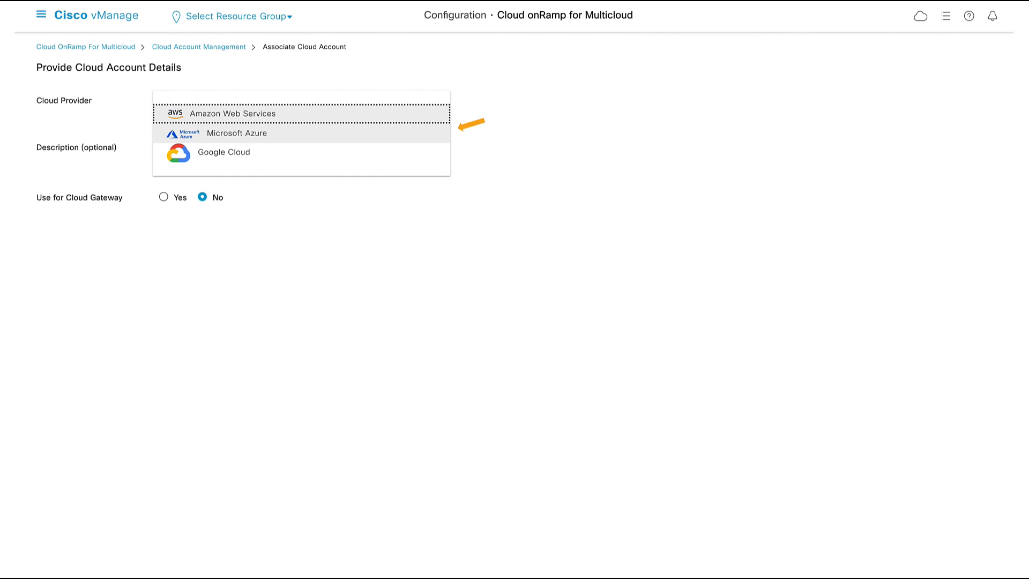
{"action": "left_click", "coordinate": [236, 133]}
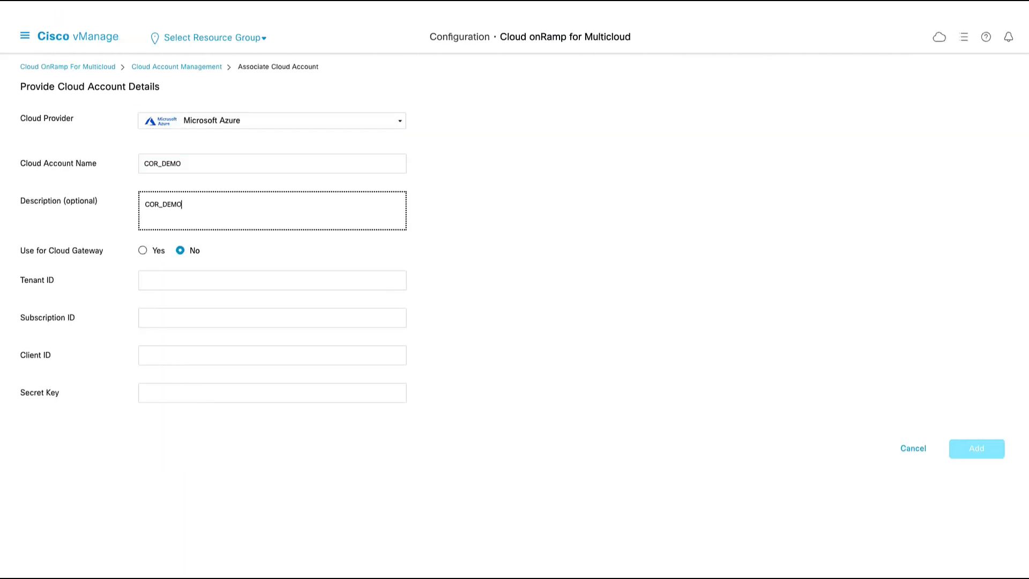
{"action": "left_click", "coordinate": [142, 249]}
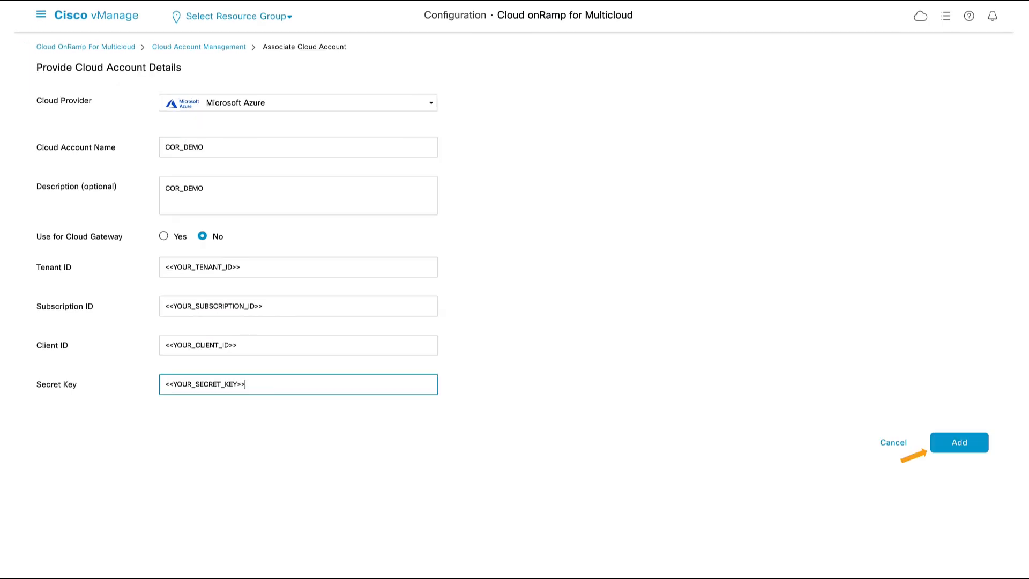
{"action": "left_click", "coordinate": [960, 444]}
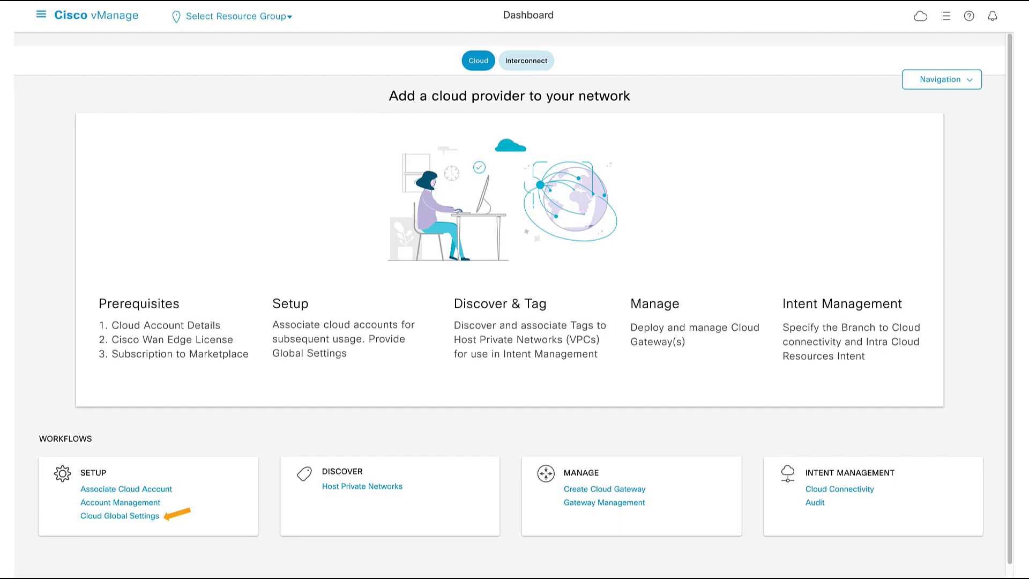
- Update Azure cloud global settings: image 17.7.01, ASN 65001, push metrics, periodic audit and auto-correct on
{"action": "left_click", "coordinate": [116, 516]}
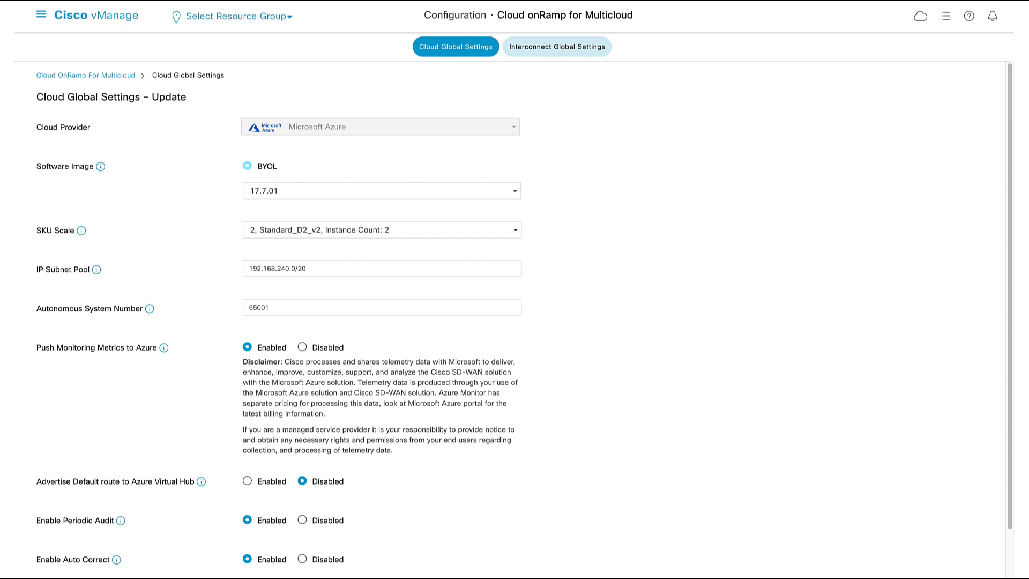
{"action": "left_click", "coordinate": [381, 191]}
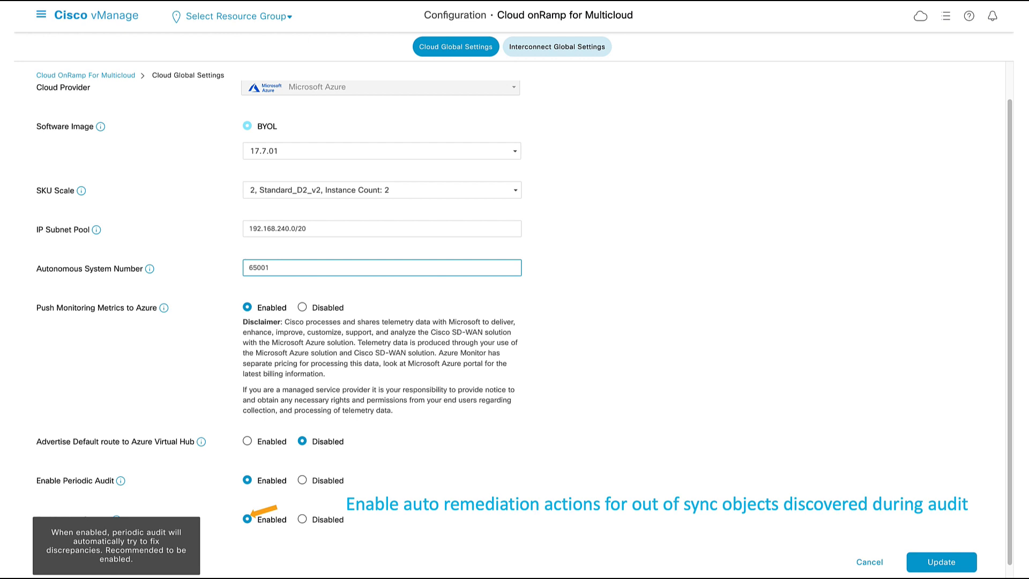
{"action": "left_click", "coordinate": [941, 562]}
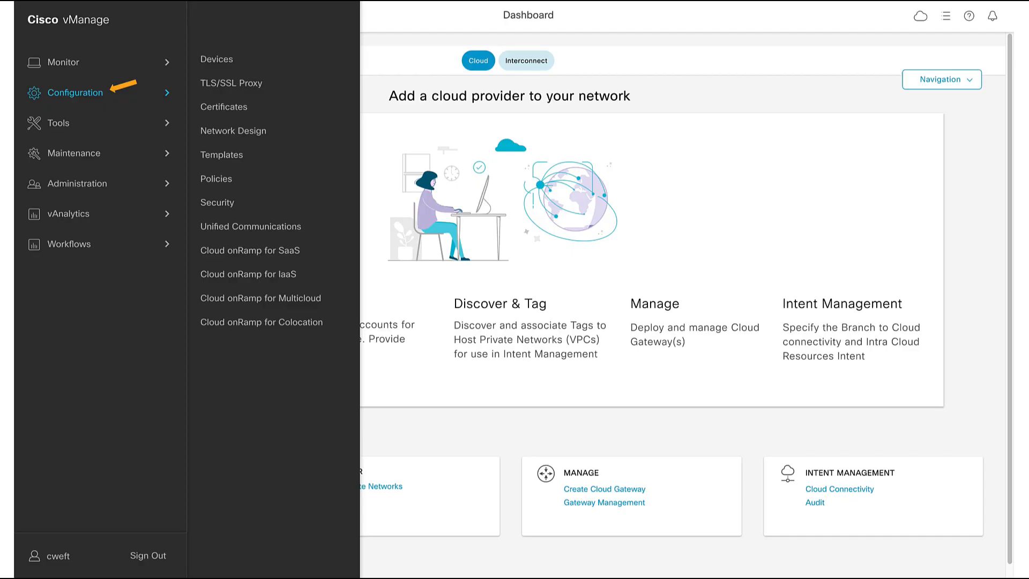
- Copy the default Azure vWAN C8000V device template as COR_DEMO_Default_Azure_vWAN_C8000V_Template_V01 and save it
{"action": "left_click", "coordinate": [222, 156]}
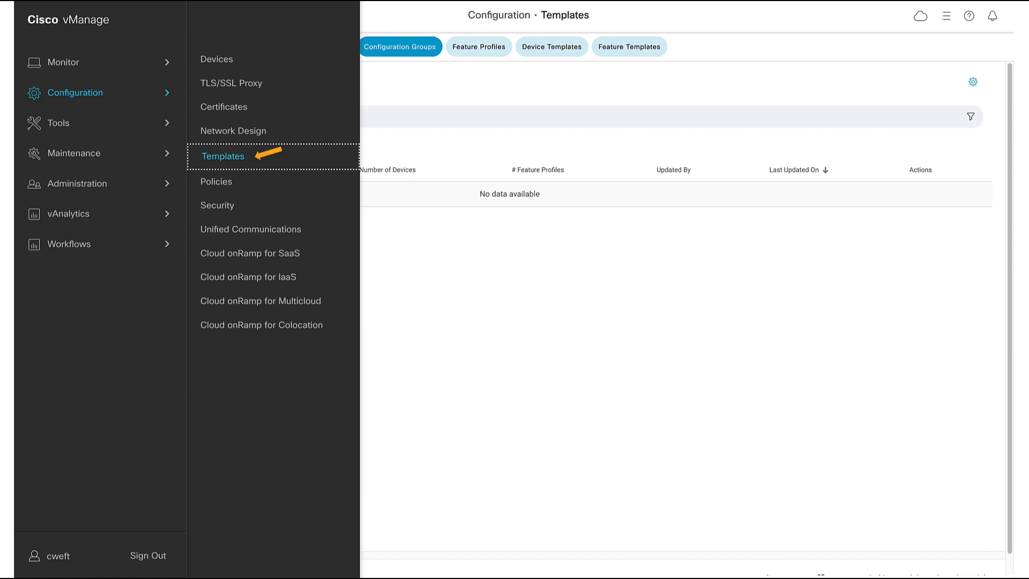
{"action": "left_click", "coordinate": [552, 46]}
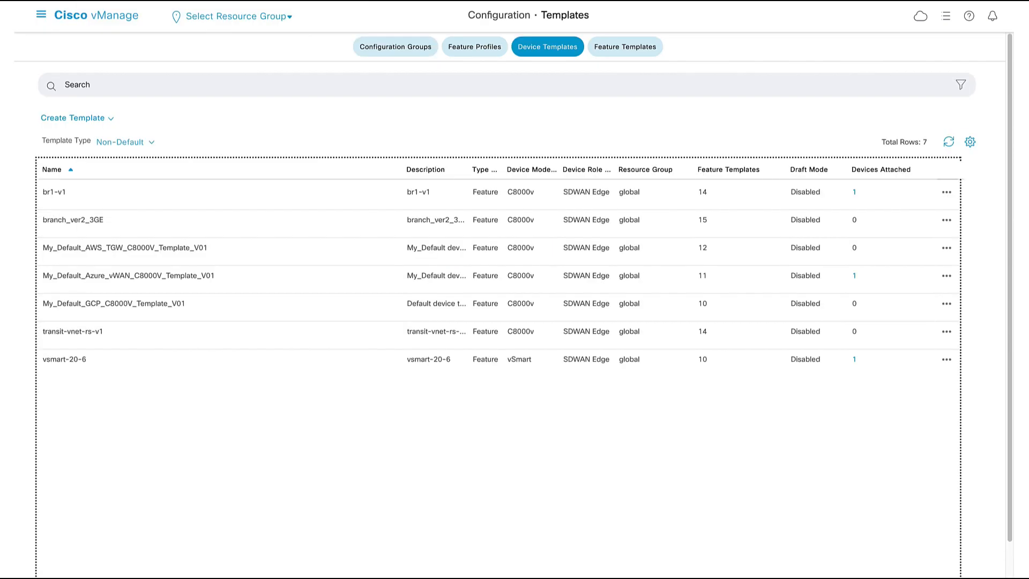
{"action": "left_click", "coordinate": [126, 142]}
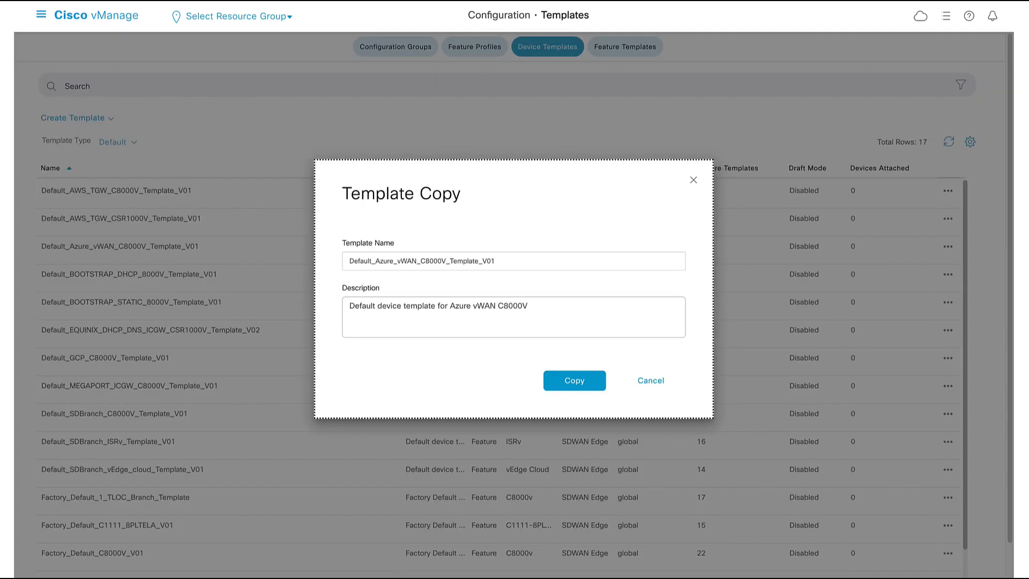
{"action": "left_click", "coordinate": [118, 141]}
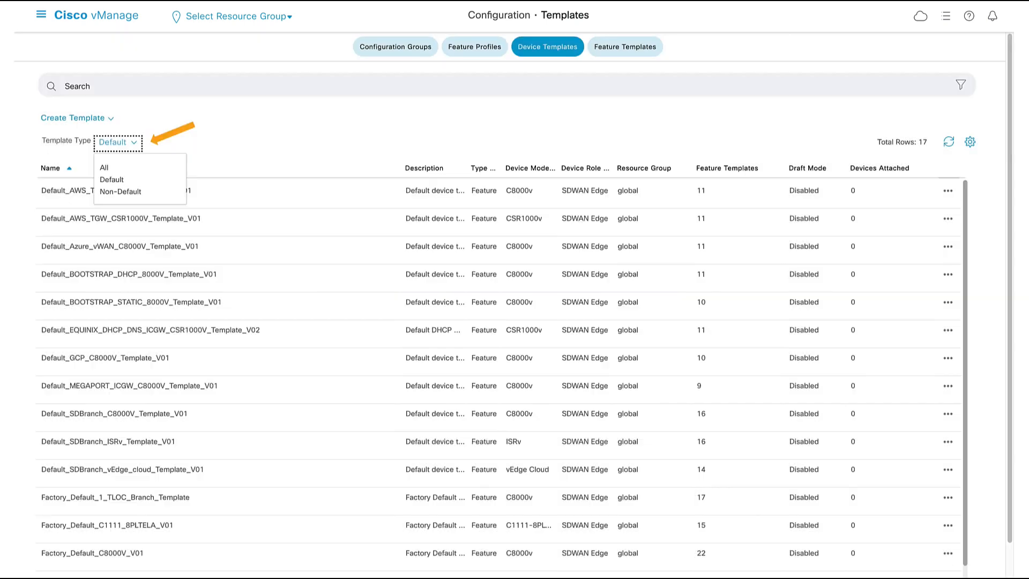
{"action": "left_click", "coordinate": [122, 191]}
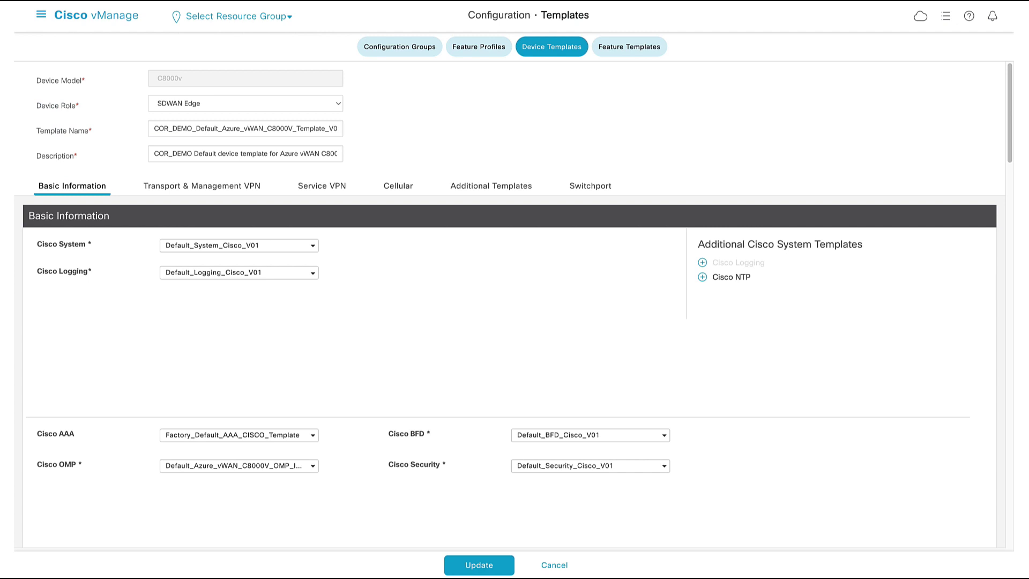
{"action": "left_click", "coordinate": [238, 435]}
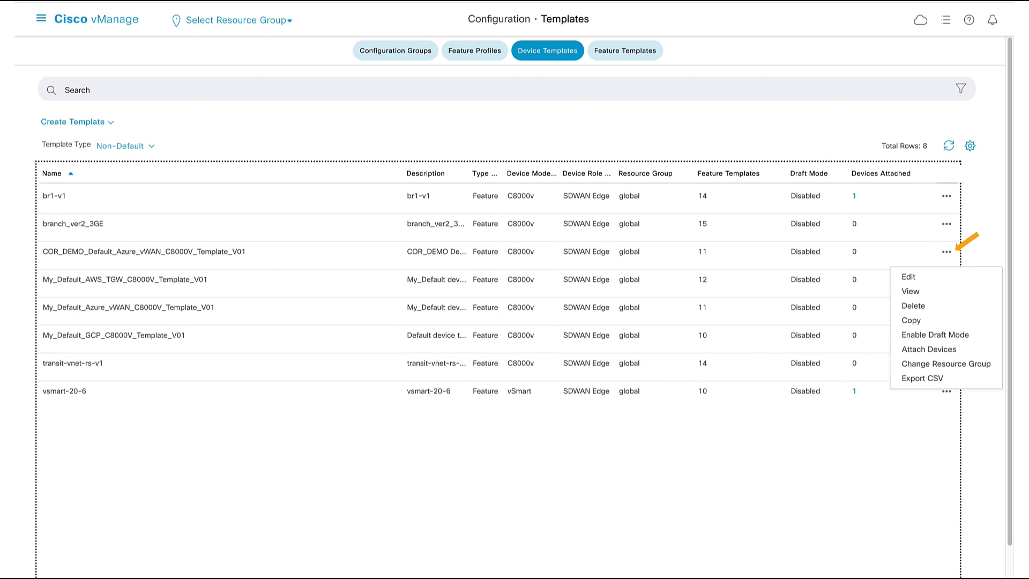
- Attach COR_DEMO_USW2_A and COR_DEMO_USW2_B to the template and confirm pushing configuration to both devices
{"action": "left_click", "coordinate": [928, 349]}
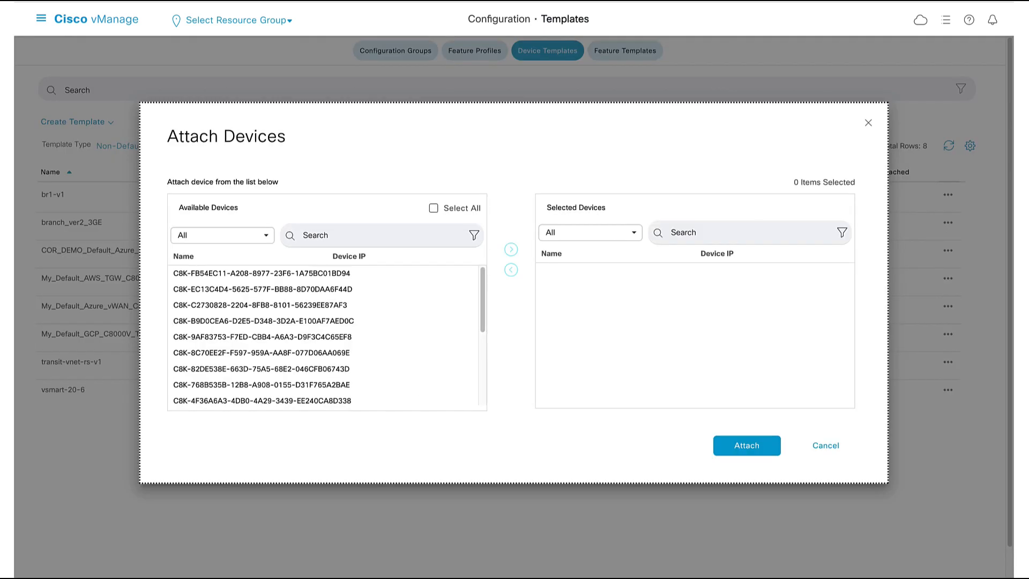
{"action": "left_click", "coordinate": [511, 248]}
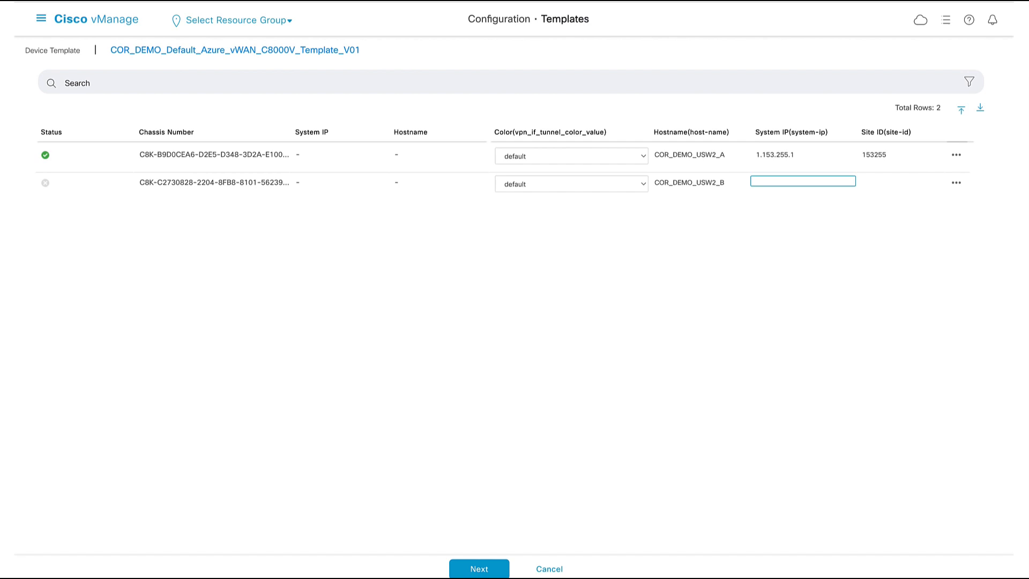
{"action": "left_click", "coordinate": [479, 568]}
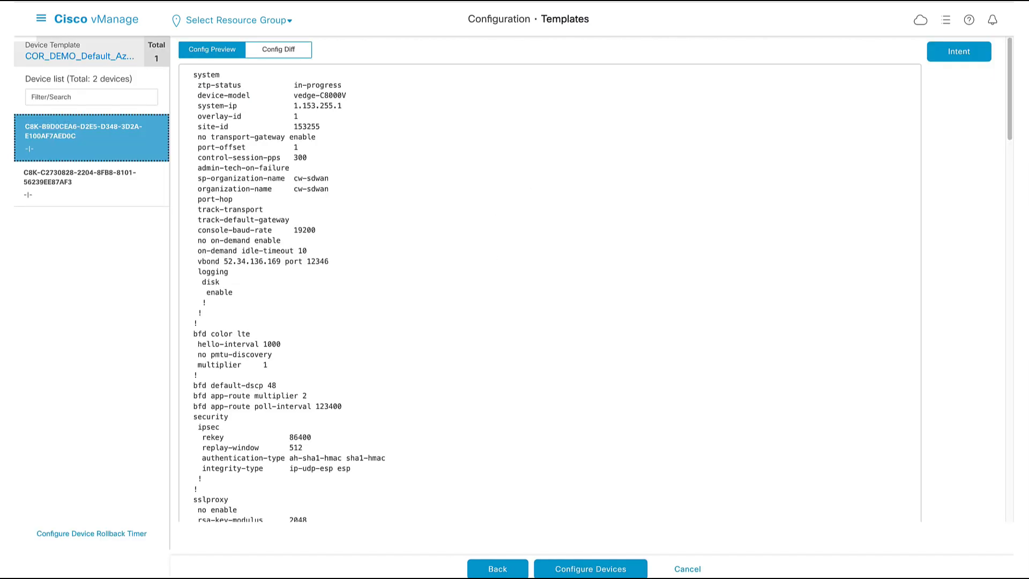
{"action": "left_click", "coordinate": [590, 568]}
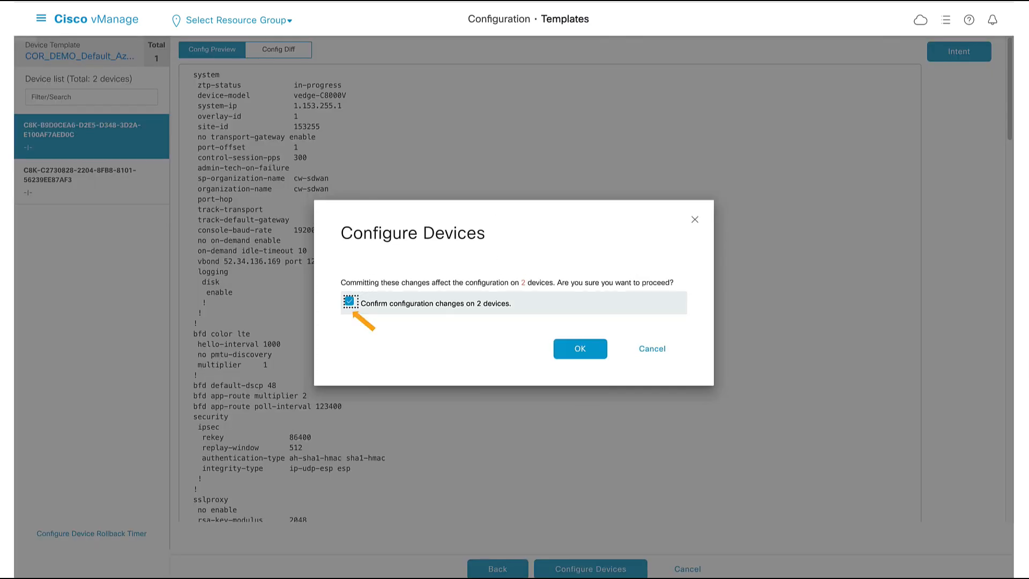
{"action": "left_click", "coordinate": [580, 349]}
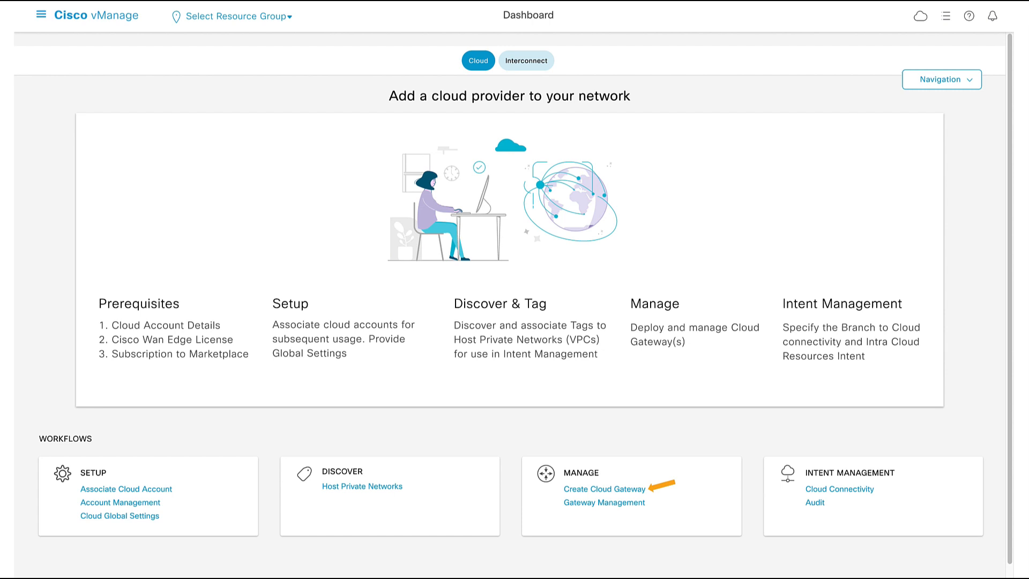
- Create cloud gateway COR_DEMO_USW2_VHUB under account COR_DEMO in westus2 with new vWAN COR_DEMO_VWAN
{"action": "left_click", "coordinate": [605, 489]}
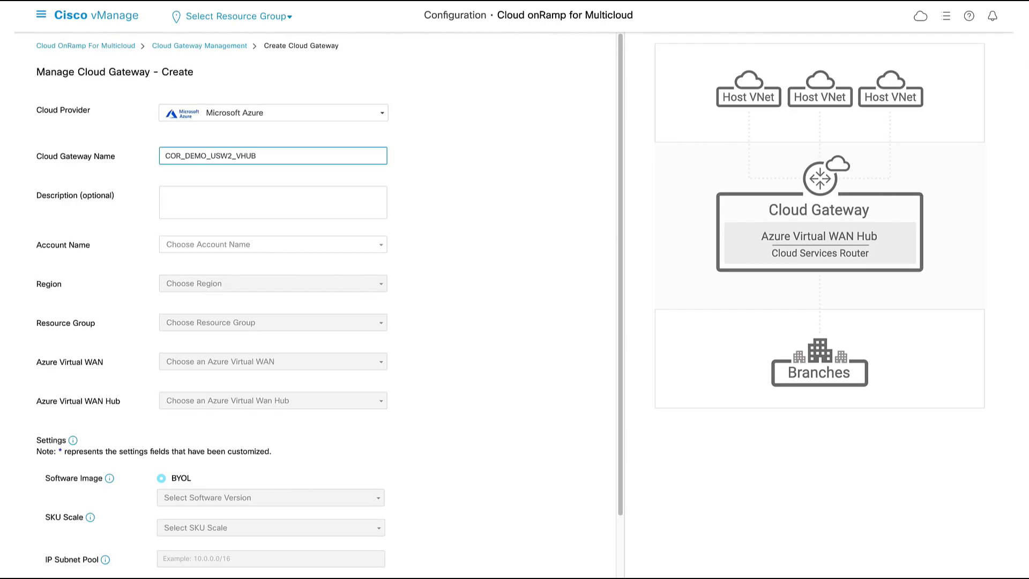
{"action": "type", "text": "COR_DEMO_USW2_VHUB"}
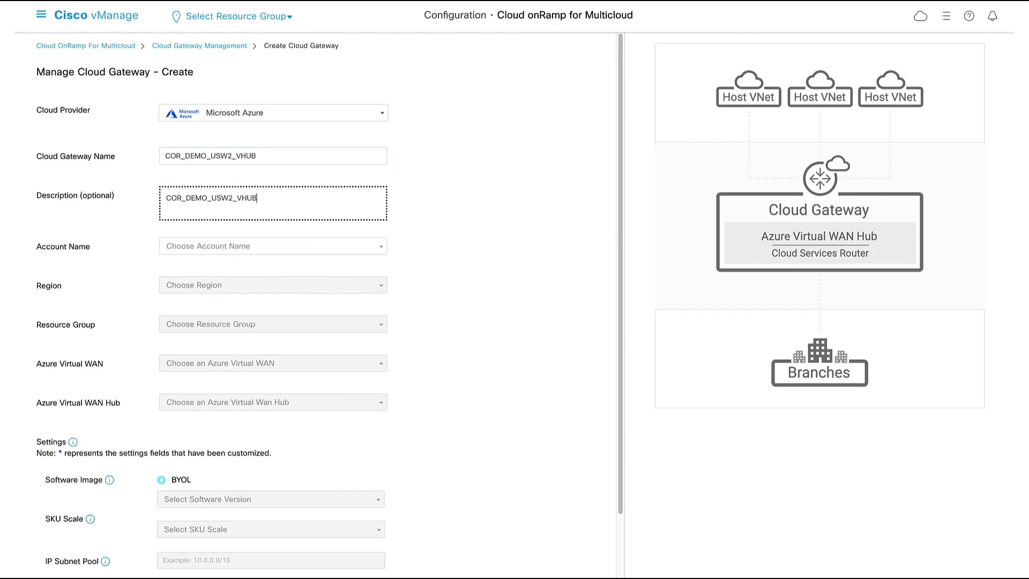
{"action": "left_click", "coordinate": [274, 246]}
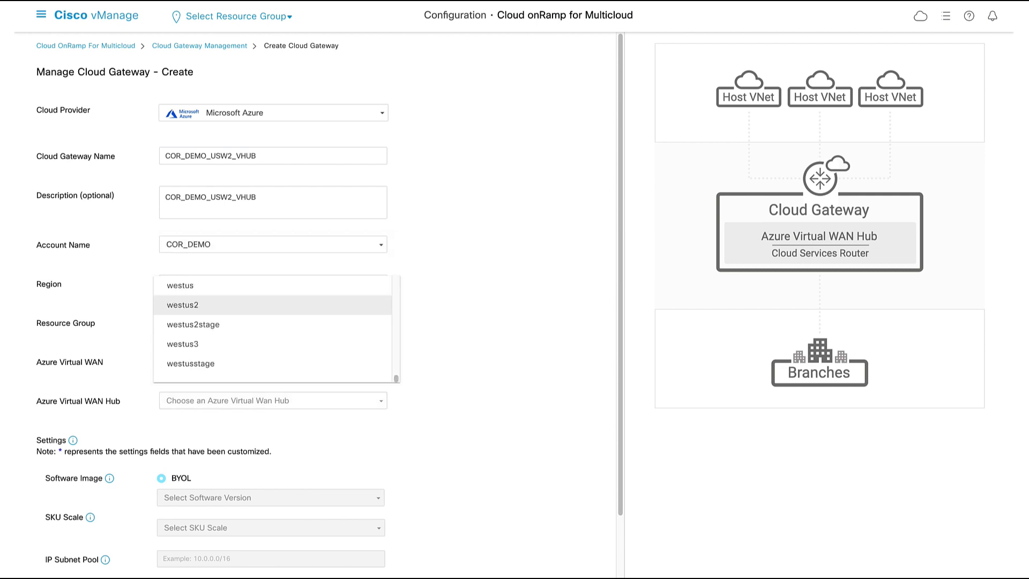
{"action": "left_click", "coordinate": [182, 305]}
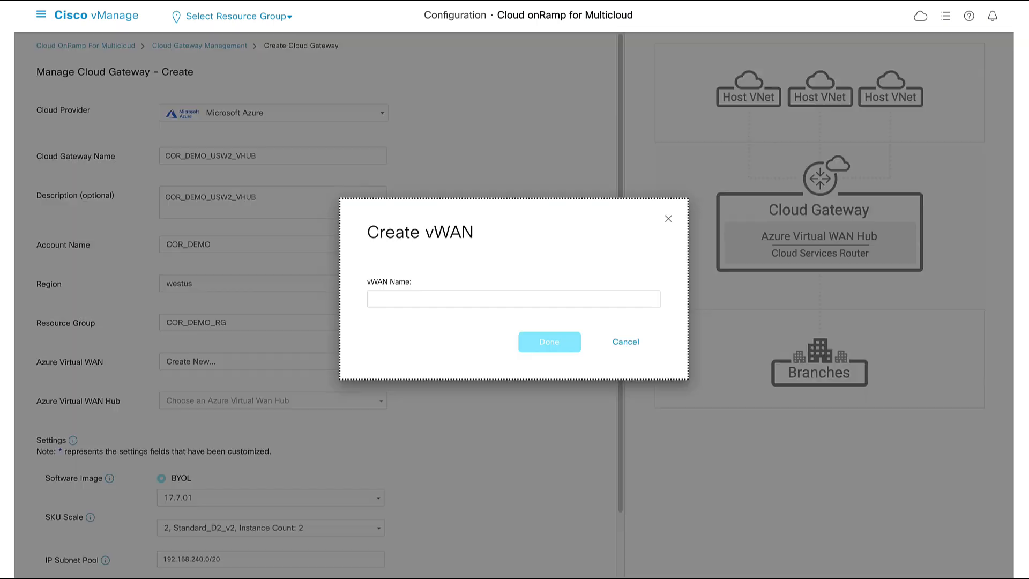
{"action": "left_click", "coordinate": [550, 342]}
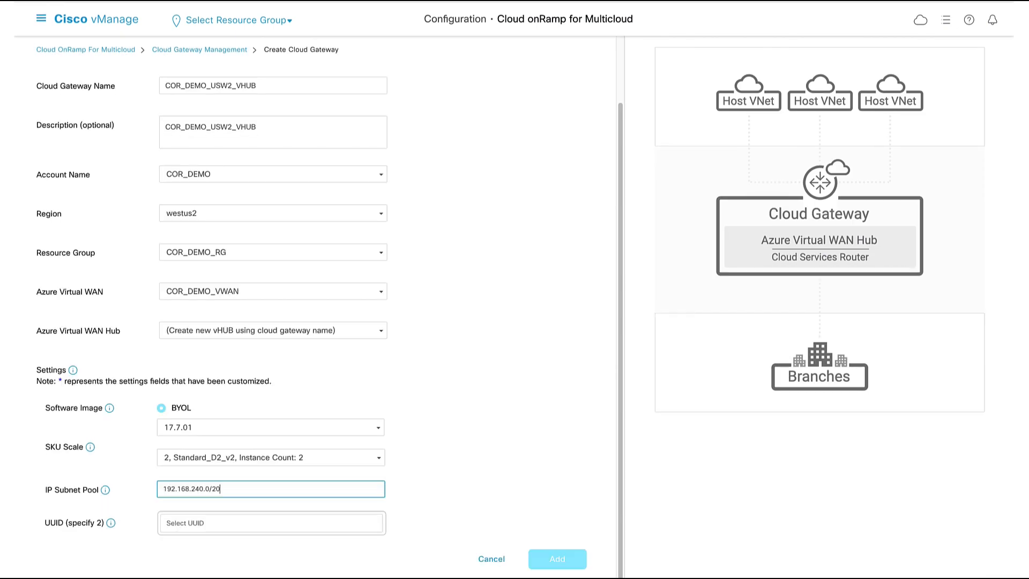
- Set the gateway IP subnet pool to 10.153.255.0/24 and select the device UUIDs
{"action": "type", "text": "10.153.255.0/24"}
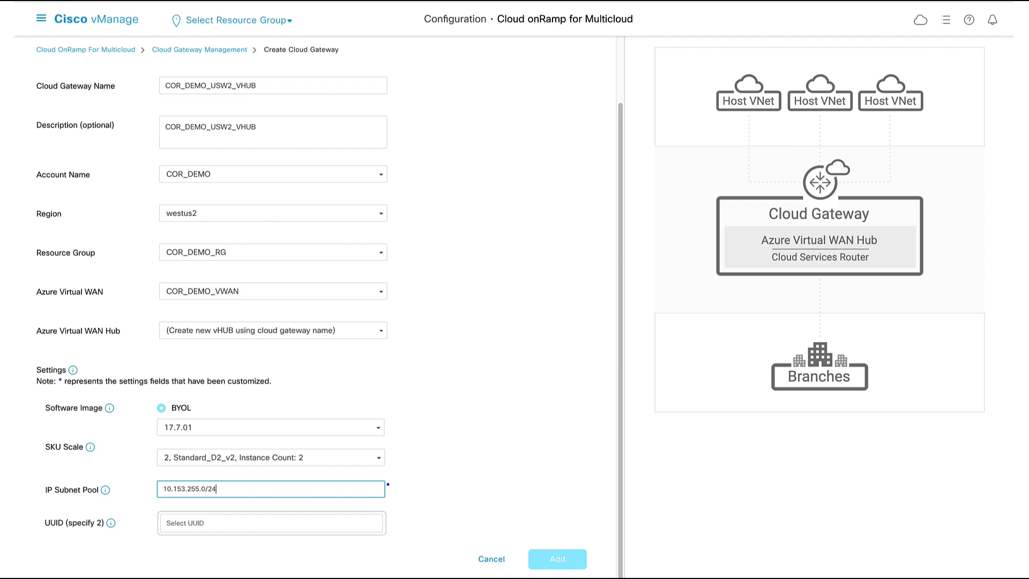
{"action": "left_click", "coordinate": [270, 523]}
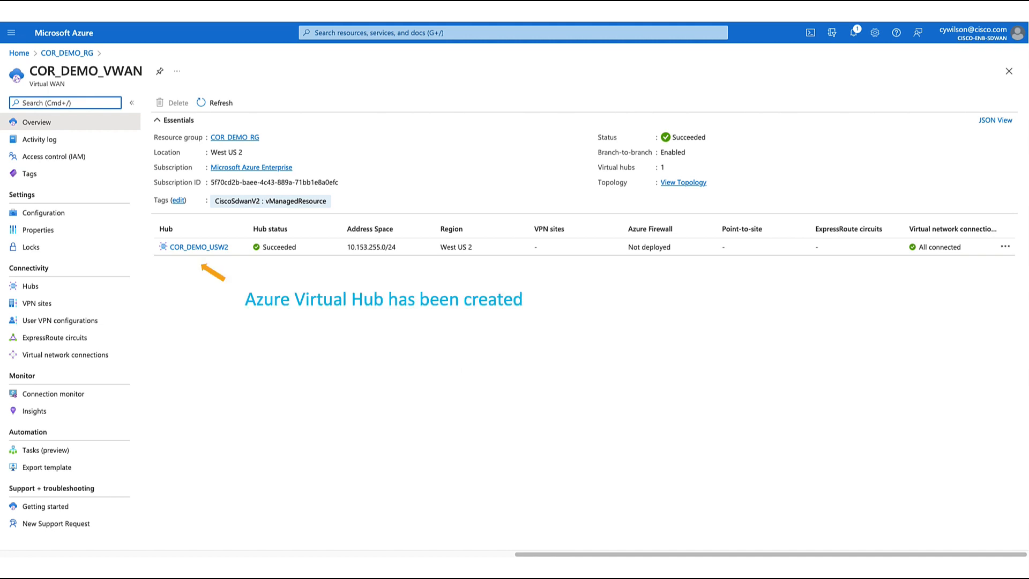
- View the COR_DEMO_USW2 virtual hub overview in the Azure Virtual WAN
{"action": "left_click", "coordinate": [198, 246]}
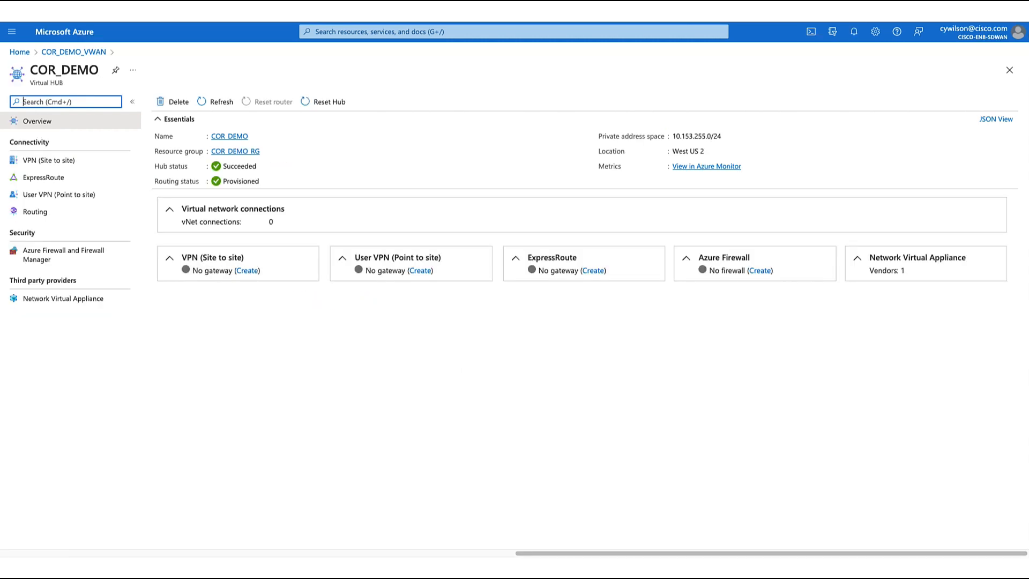
{"action": "left_click", "coordinate": [63, 298]}
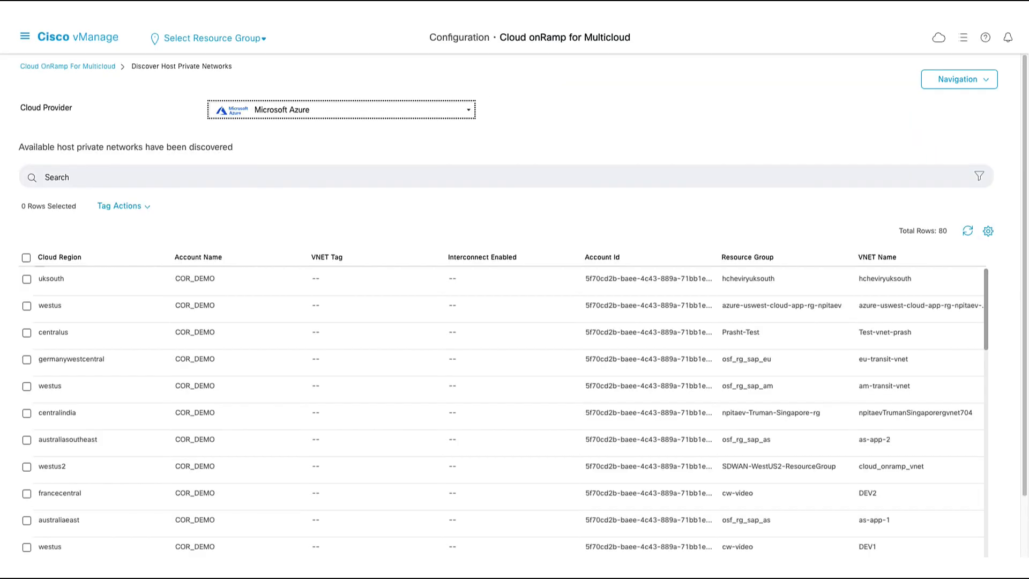
- Sort VNets by resource group and add the tag DEVQA to QA1 and DEV1
{"action": "left_click", "coordinate": [745, 255]}
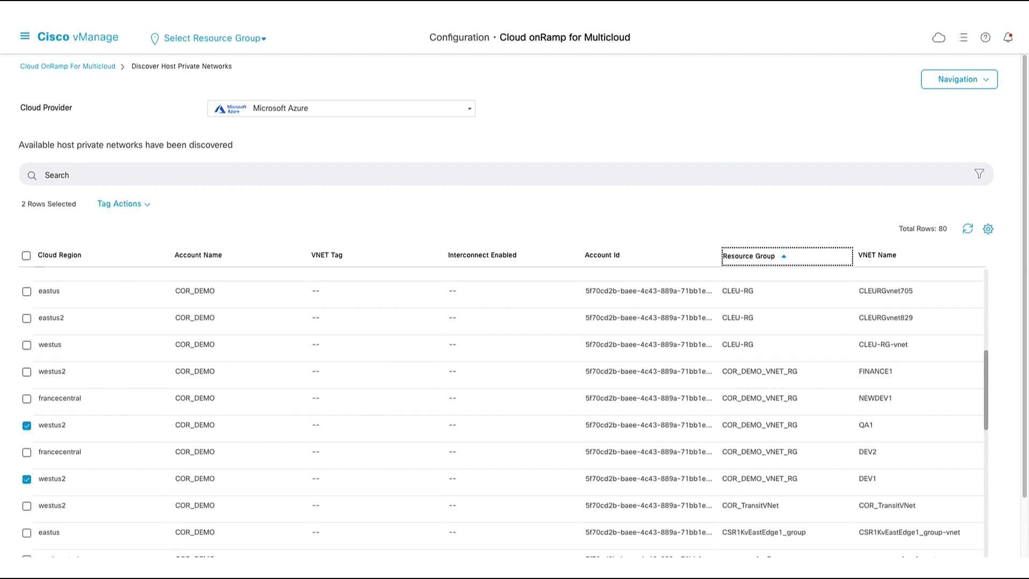
{"action": "left_click", "coordinate": [120, 204]}
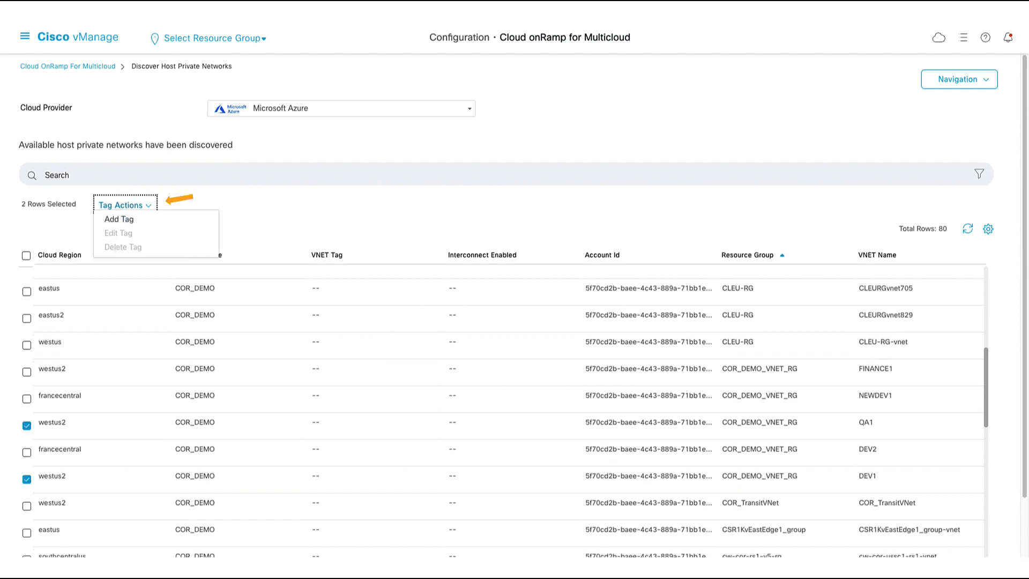
{"action": "left_click", "coordinate": [116, 220]}
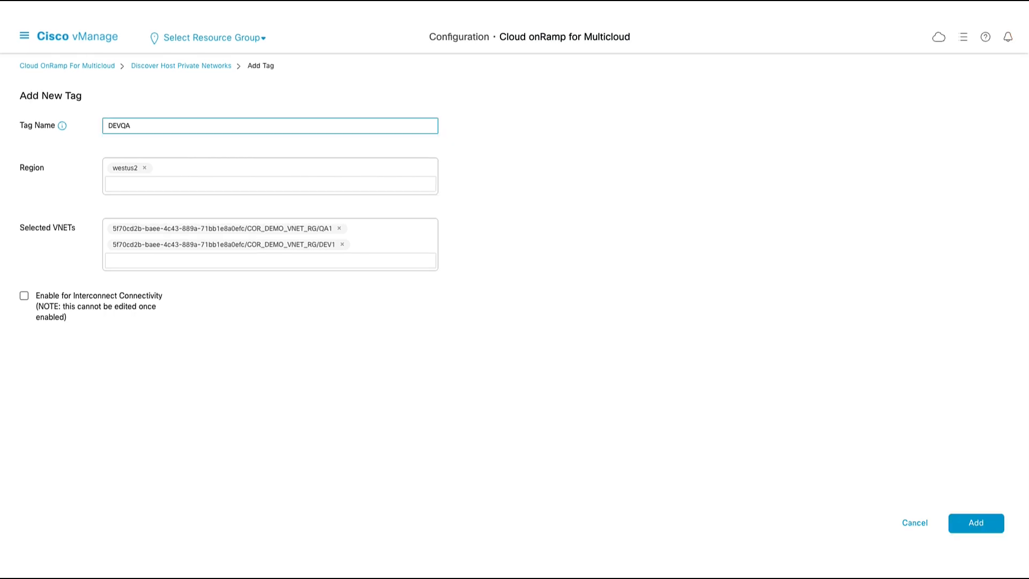
{"action": "left_click", "coordinate": [977, 523]}
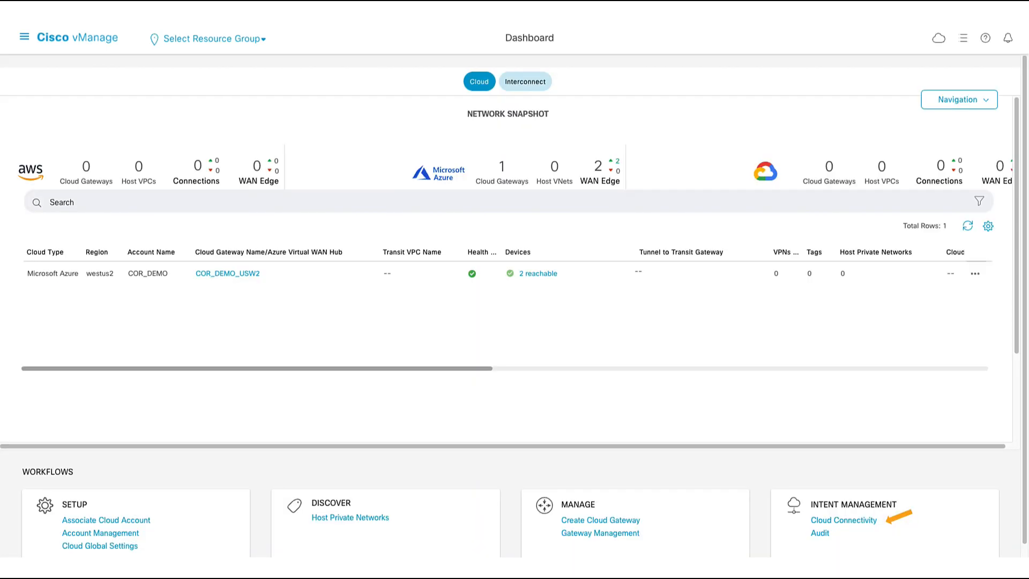
- Edit the Cloud Connectivity intent matrix to connect VPN10 with DEVQA and save it
{"action": "left_click", "coordinate": [844, 520]}
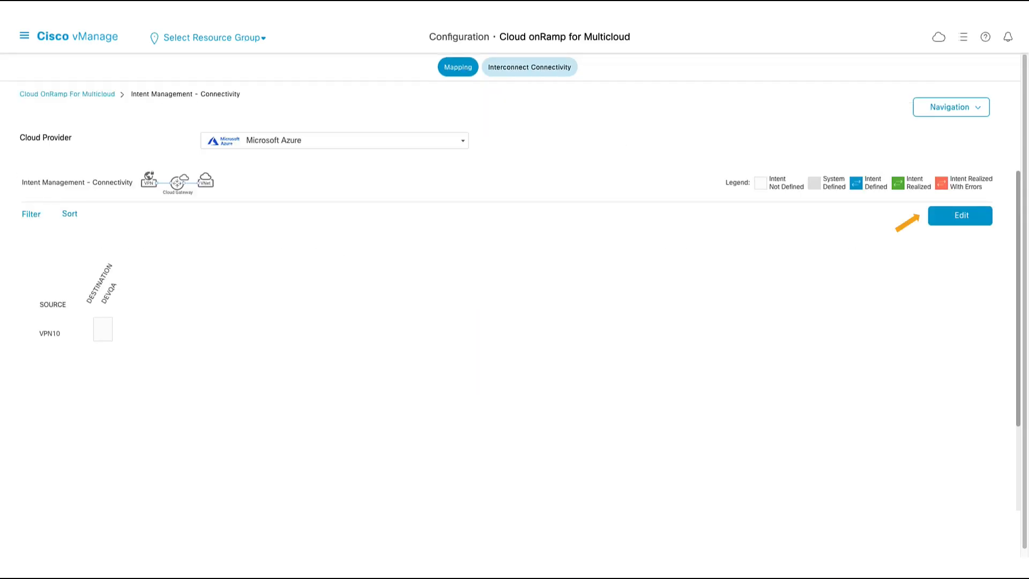
{"action": "left_click", "coordinate": [960, 216]}
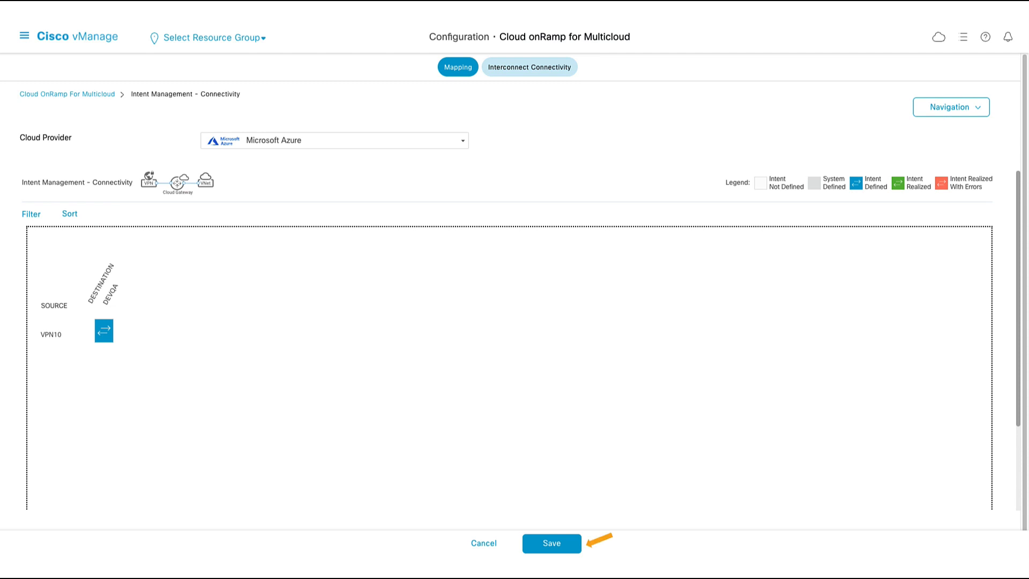
{"action": "left_click", "coordinate": [552, 542]}
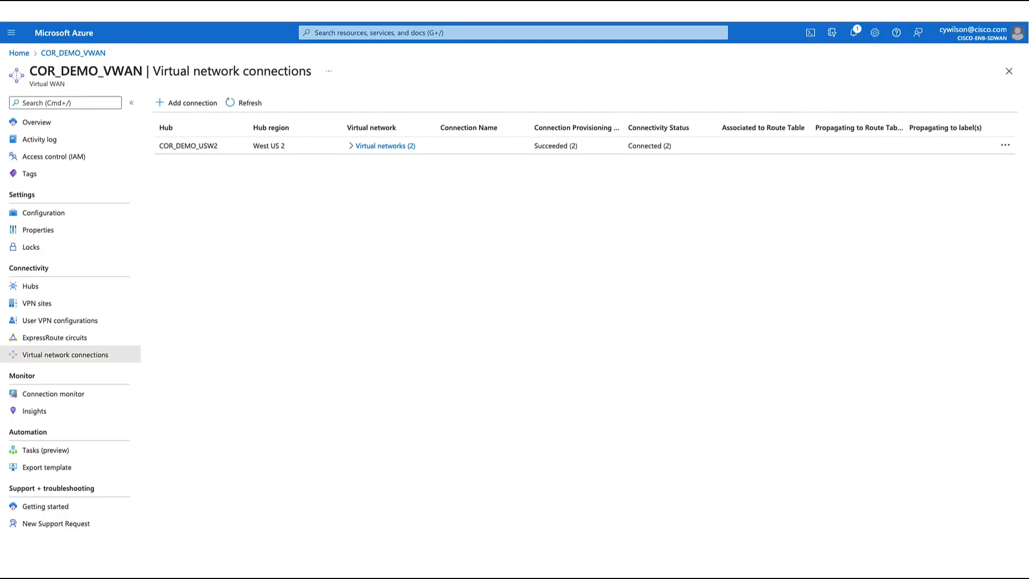
- Expand the hub's 'Virtual networks (2)' to show DEV1 and QA1 succeeded and connected
{"action": "left_click", "coordinate": [352, 146]}
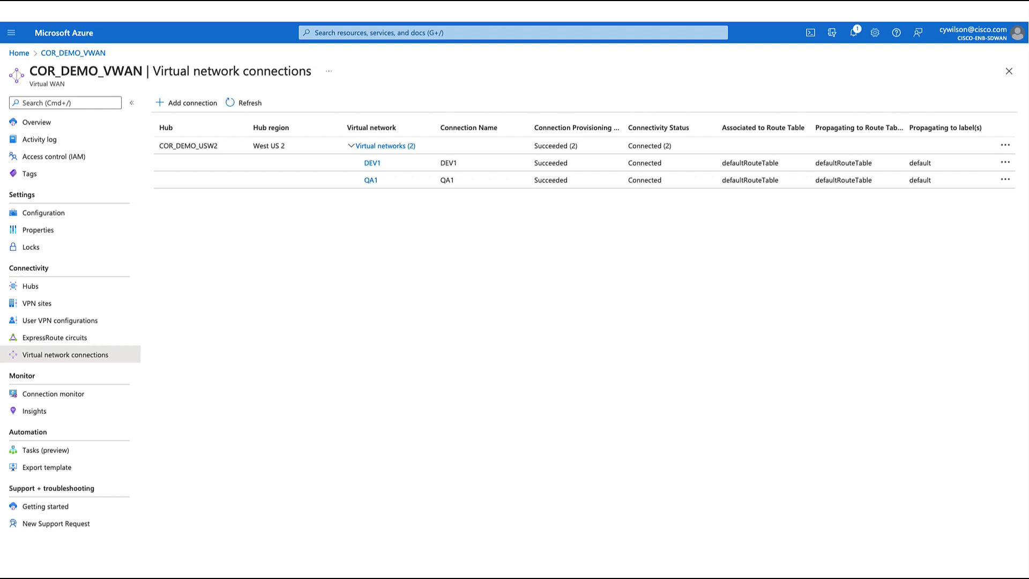
{"action": "left_click", "coordinate": [33, 412]}
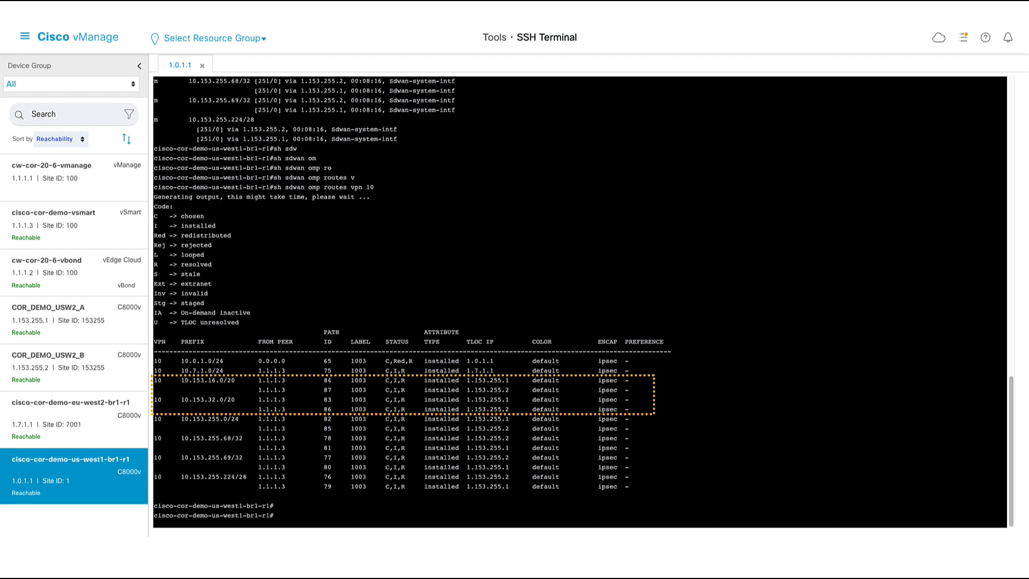
- From Monitor > Multicloud, view Microsoft Azure details, list its sites and select gateway COR_DEMO_USW2
{"action": "left_click", "coordinate": [22, 35]}
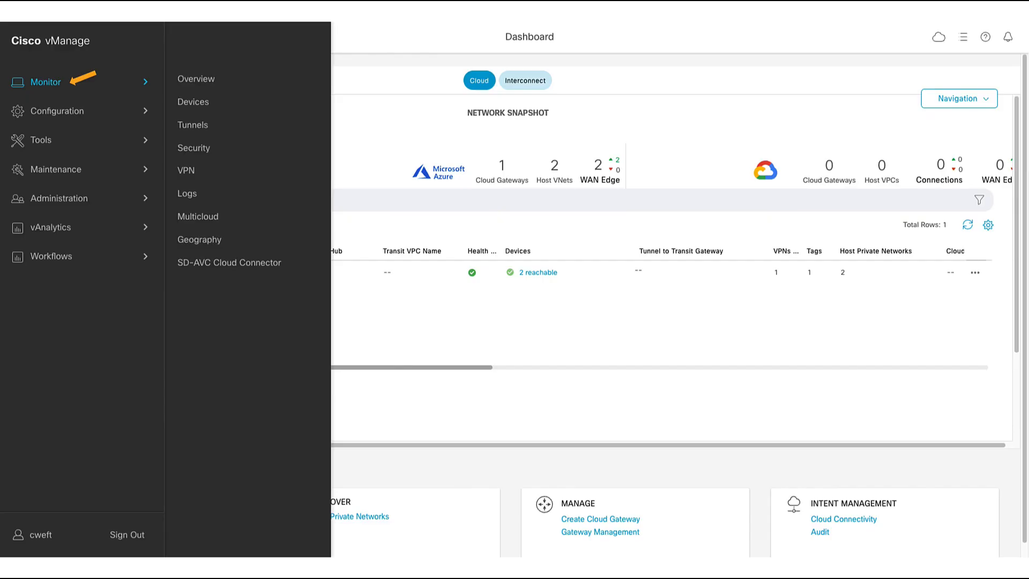
{"action": "left_click", "coordinate": [197, 217]}
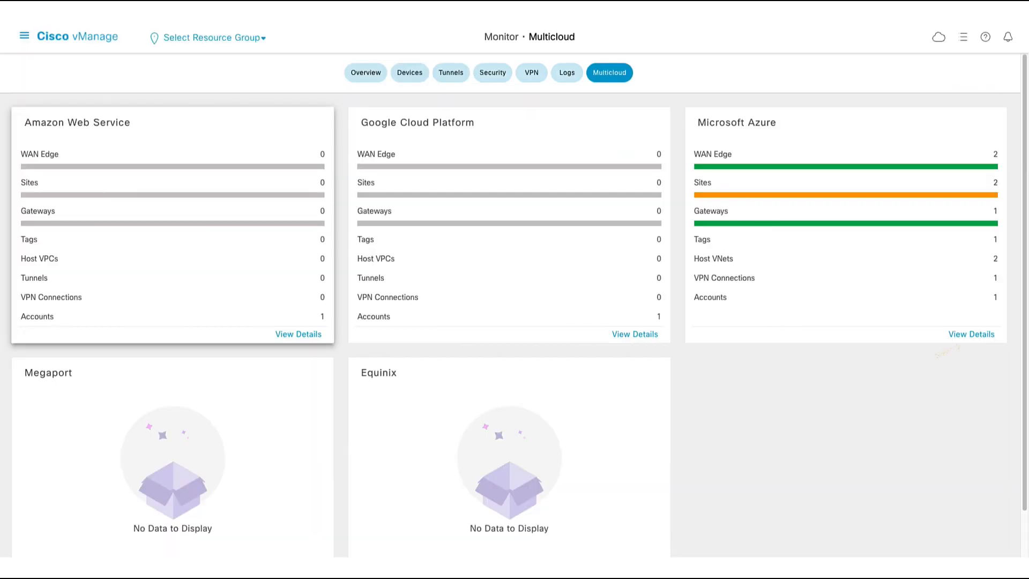
{"action": "left_click", "coordinate": [971, 334]}
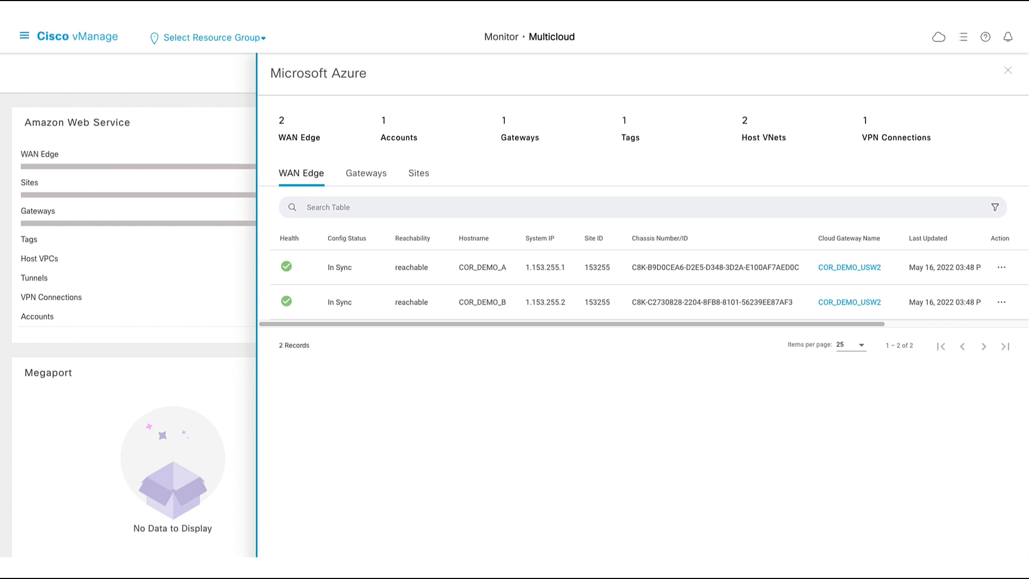
{"action": "left_click", "coordinate": [418, 174]}
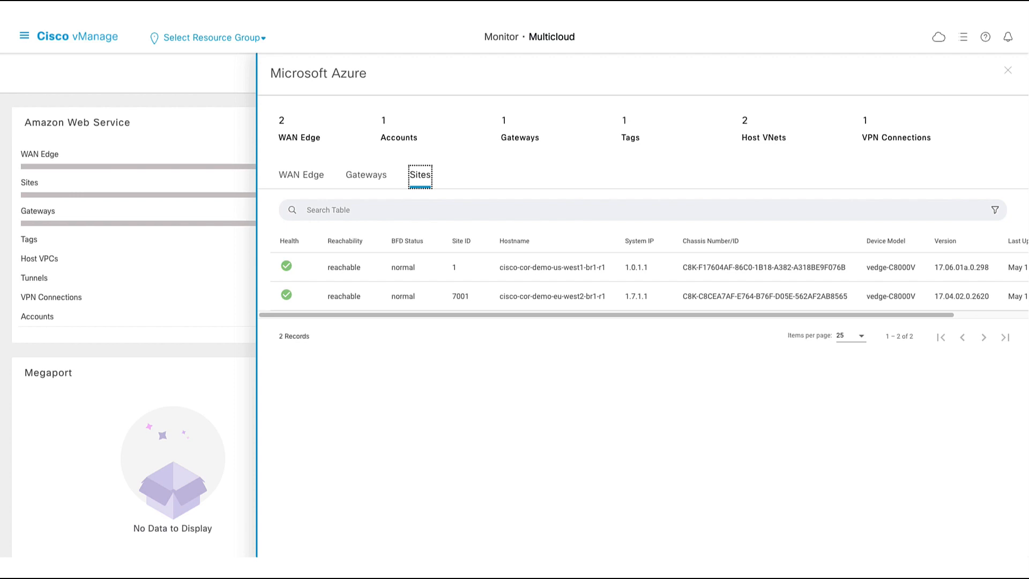
{"action": "left_click", "coordinate": [366, 175]}
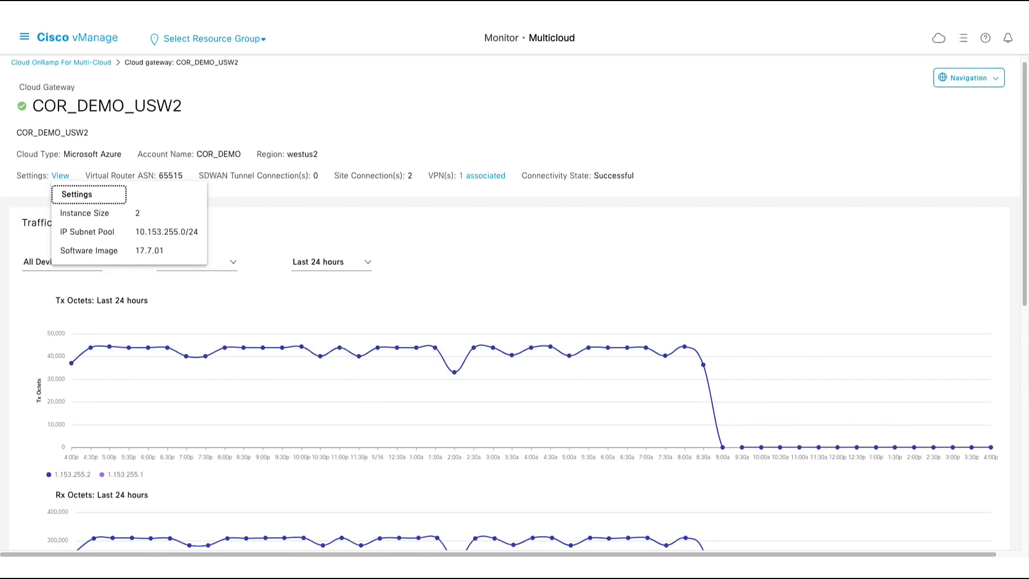
- Show the gateway's associated VPN, then bring up COR_DEMO_A's system status with CPU and memory
{"action": "left_click", "coordinate": [482, 176]}
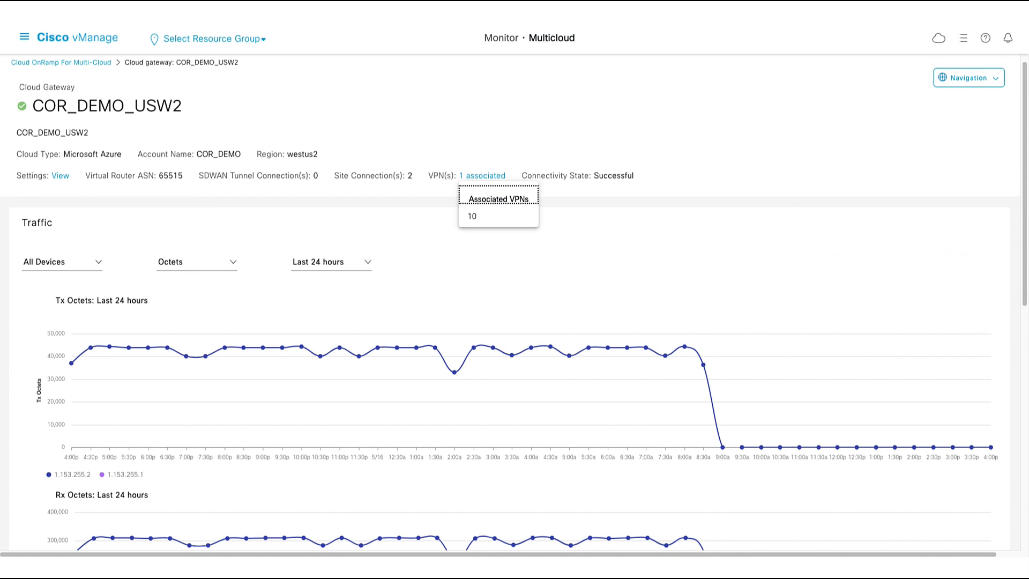
{"action": "scroll", "scroll_direction": "down", "scroll_amount": 3}
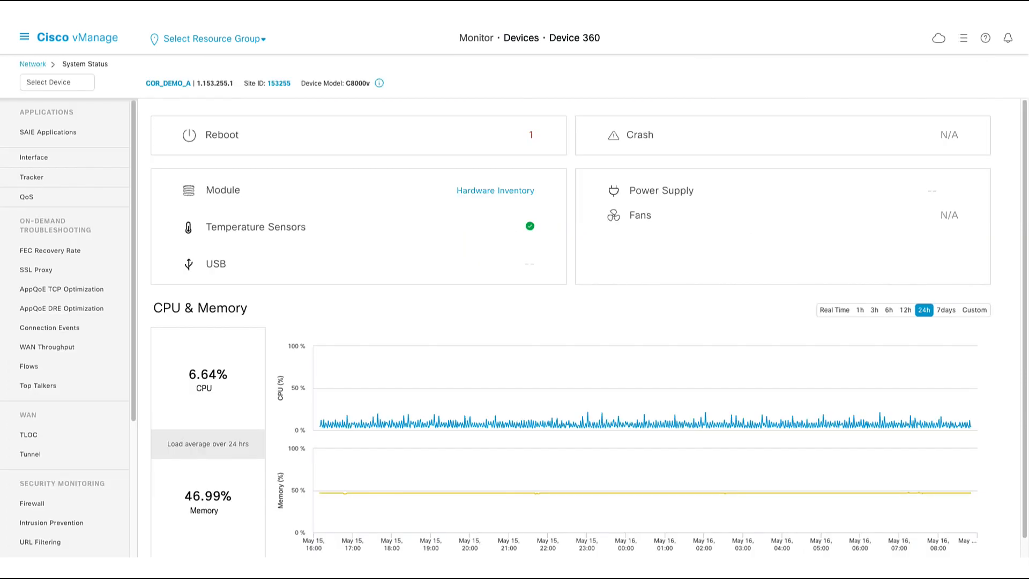
{"action": "left_click", "coordinate": [30, 454]}
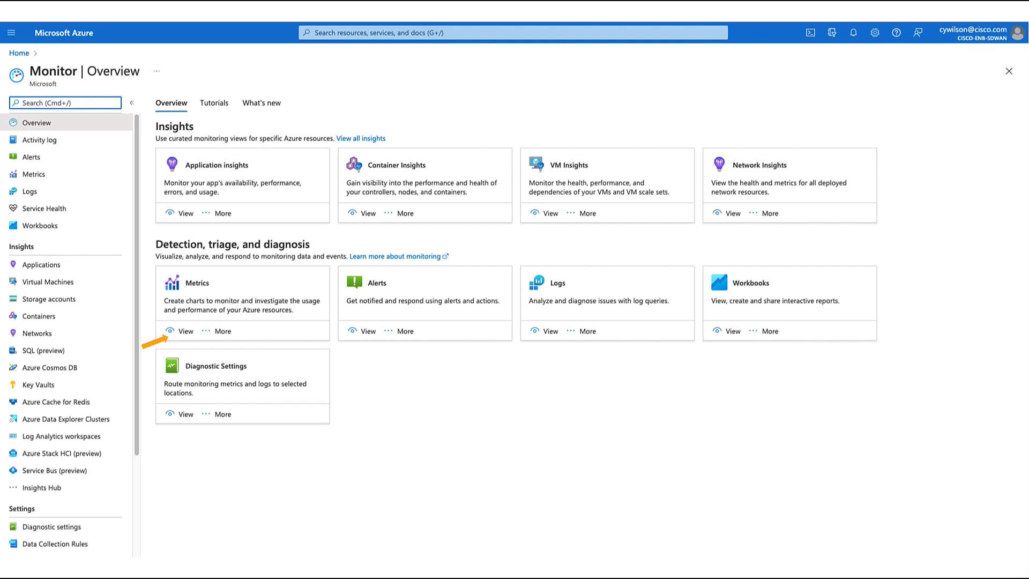
- In Metrics, chart NvaCpuUtilization from the cpu namespace and add NvaMemoryUtilization
{"action": "left_click", "coordinate": [185, 332]}
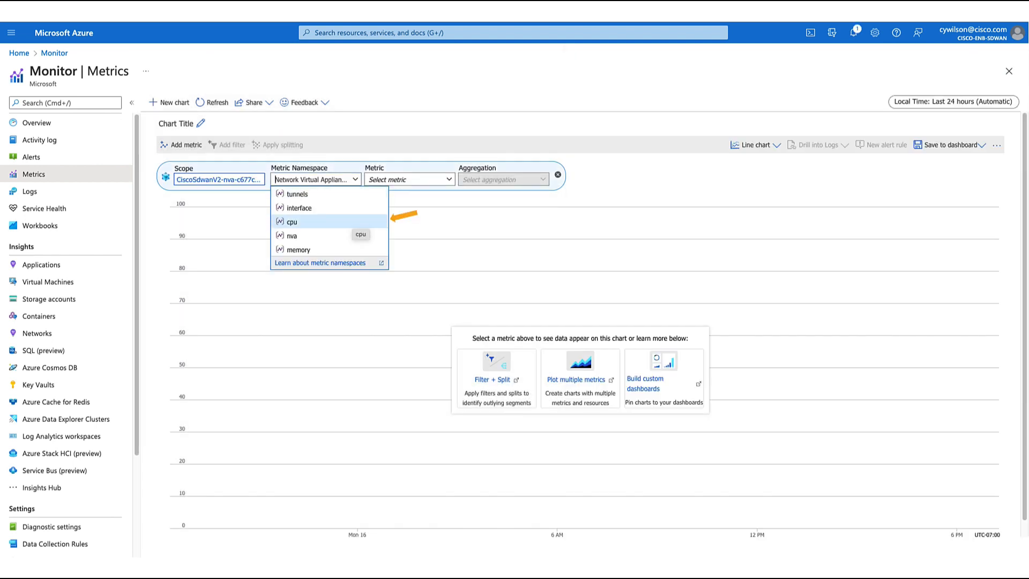
{"action": "left_click", "coordinate": [292, 221]}
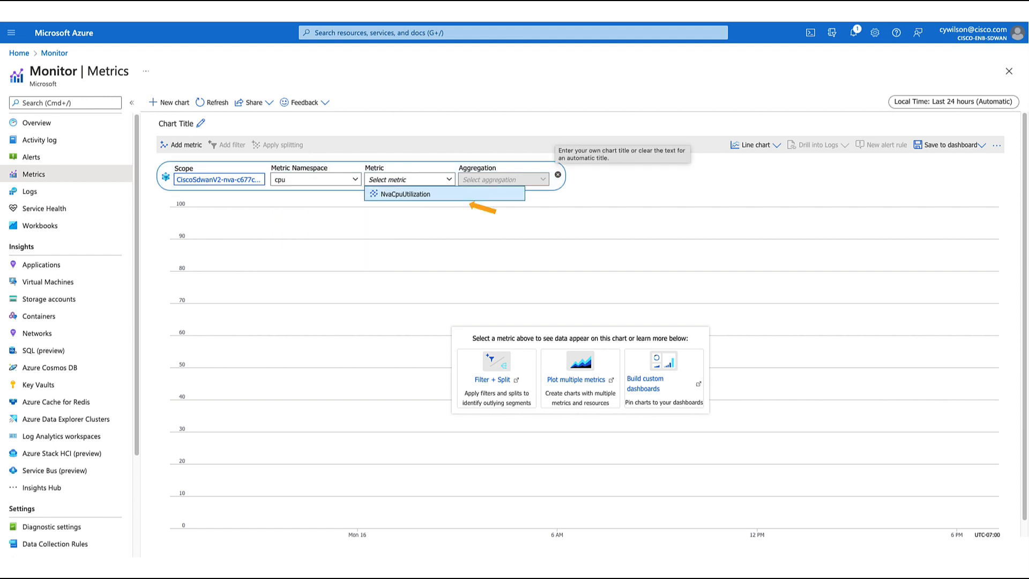
{"action": "left_click", "coordinate": [404, 194]}
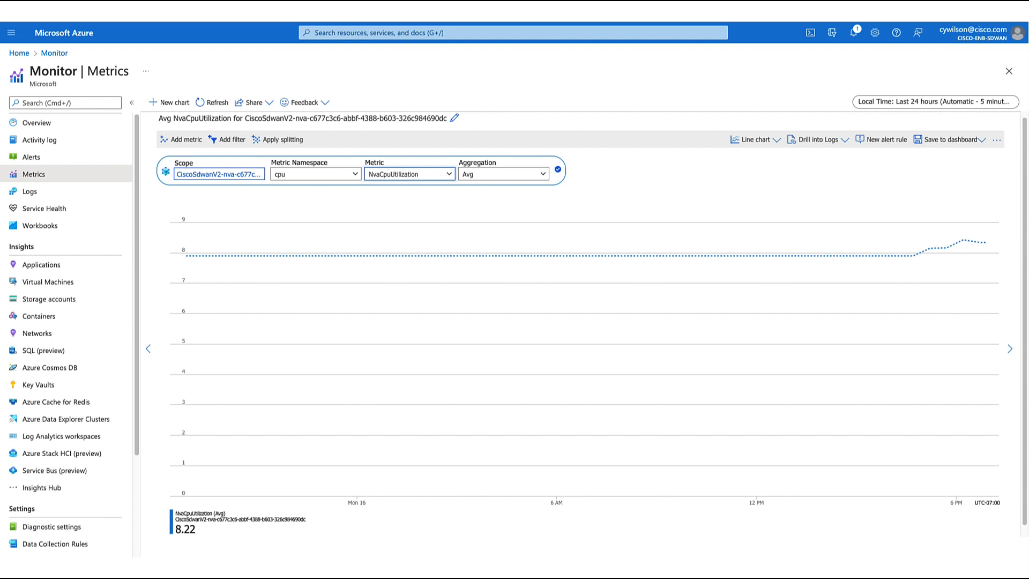
{"action": "left_click", "coordinate": [180, 140]}
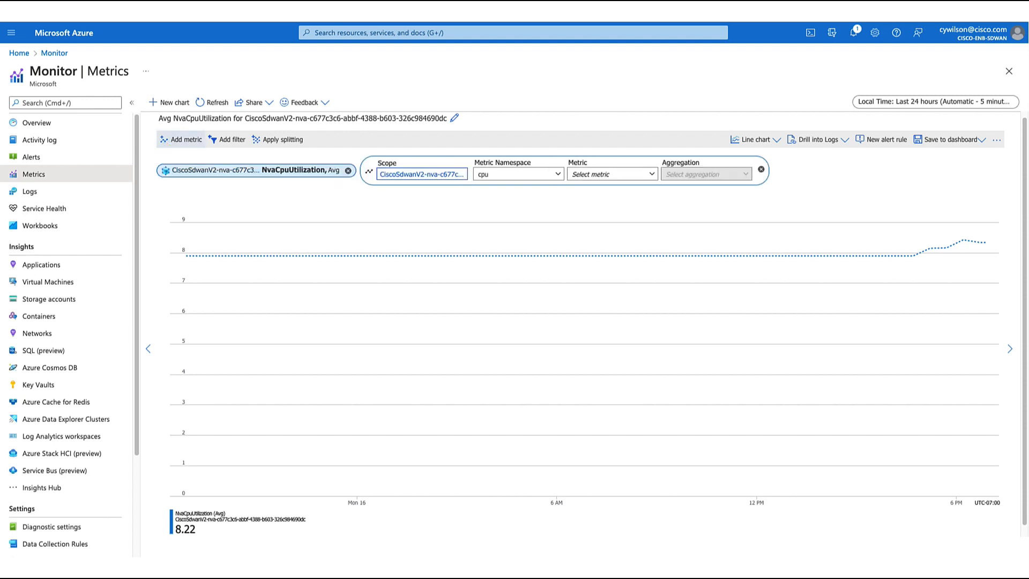
{"action": "left_click", "coordinate": [611, 174]}
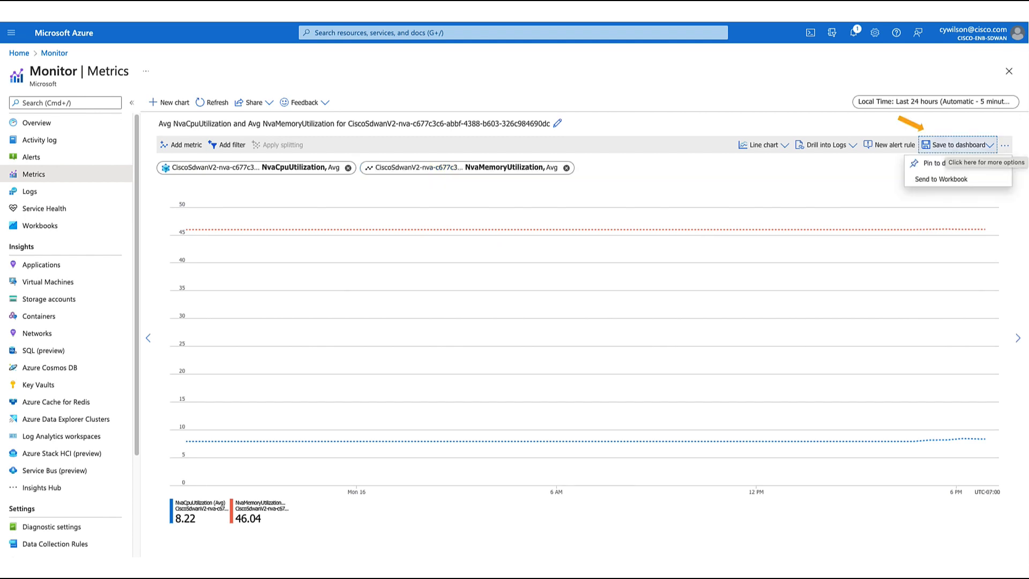
- Send the CPU and memory utilization chart to a new workbook
{"action": "left_click", "coordinate": [942, 179]}
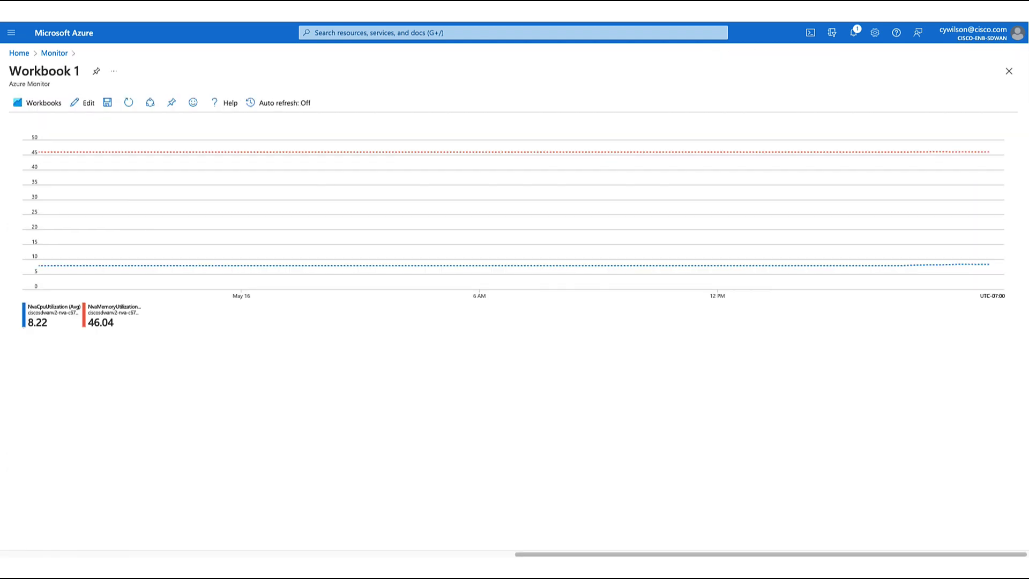